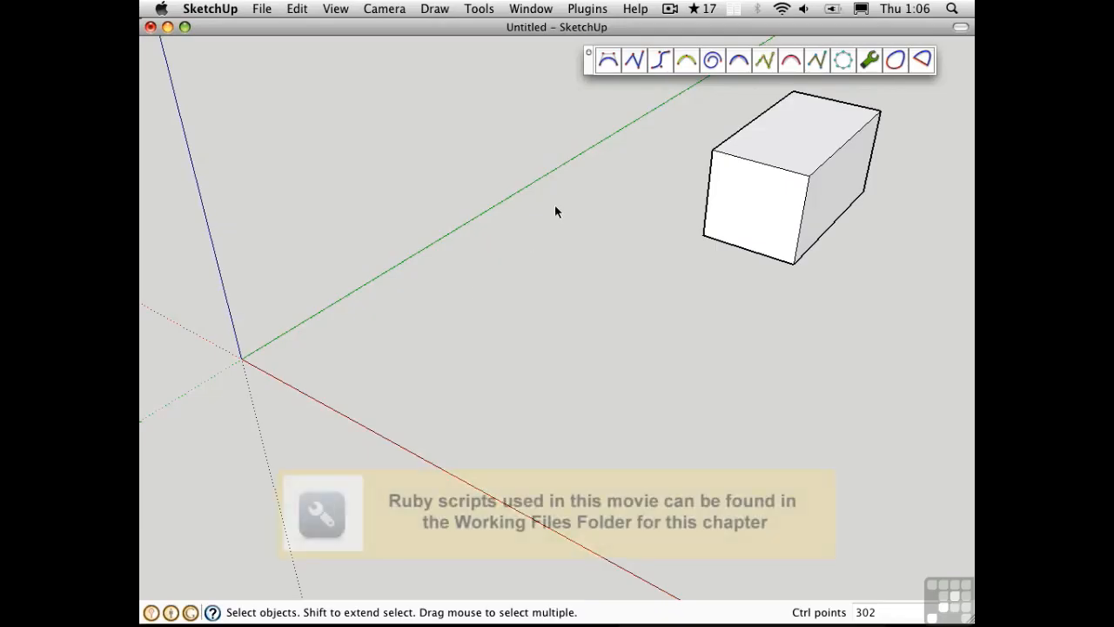
Step: Draw a six-point open zigzag polyline on the ground beside the box
{"action": "left_click", "coordinate": [635, 60]}
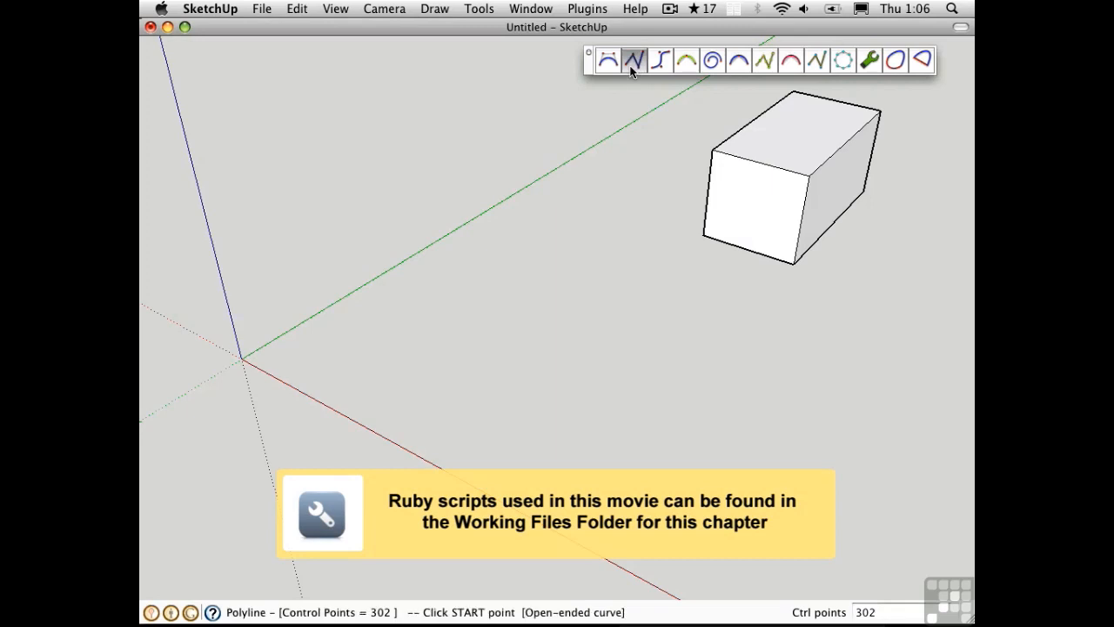
{"action": "mouse_move", "coordinate": [403, 317]}
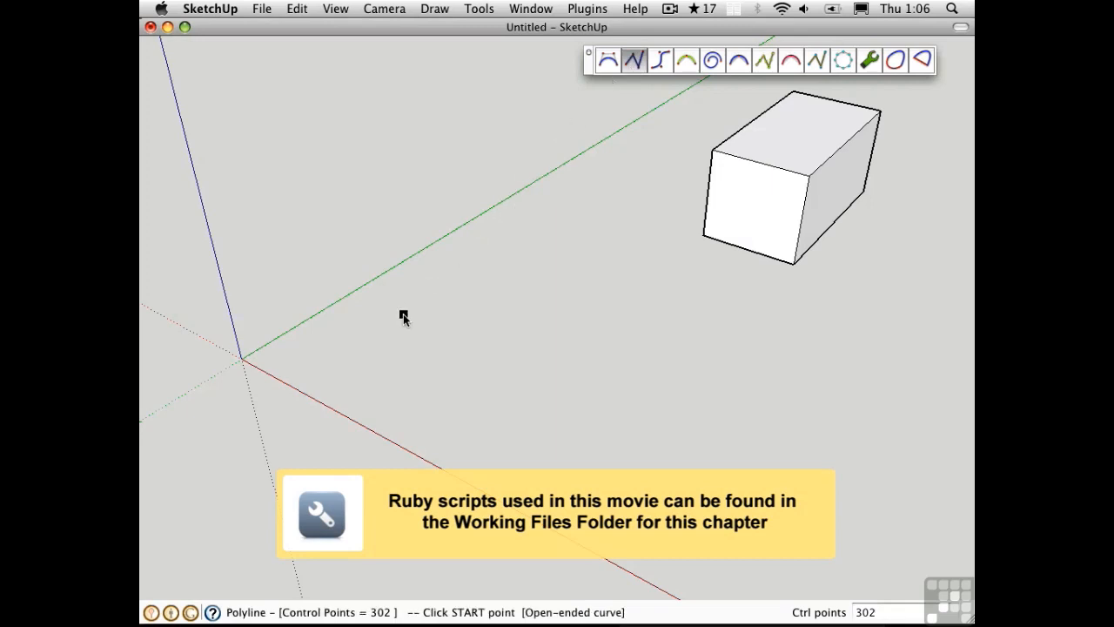
{"action": "left_click", "coordinate": [401, 315]}
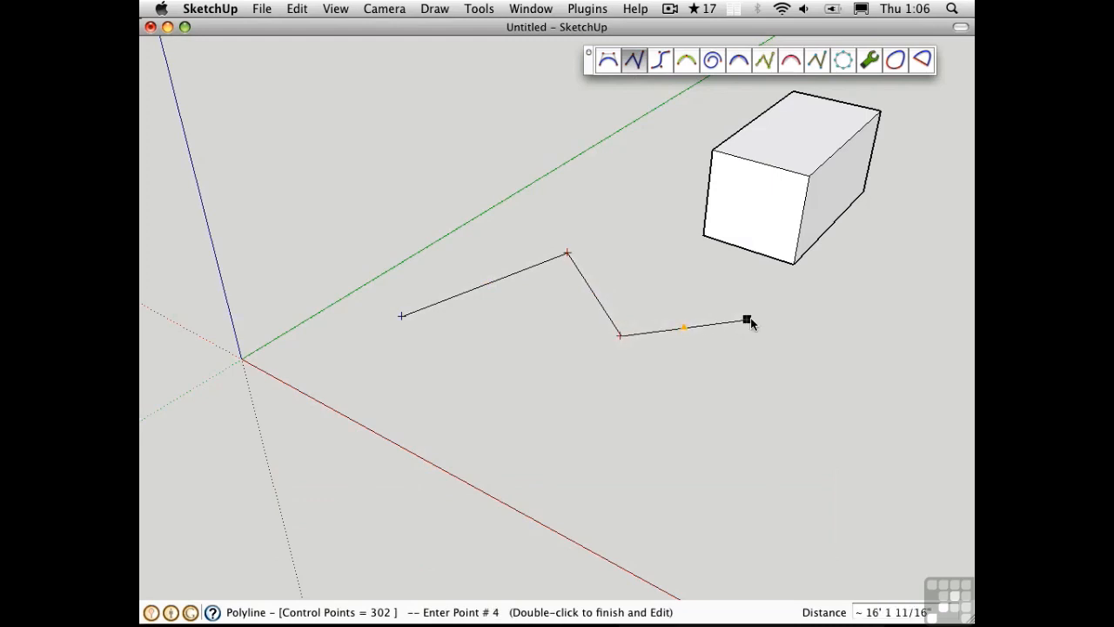
{"action": "left_click", "coordinate": [747, 320]}
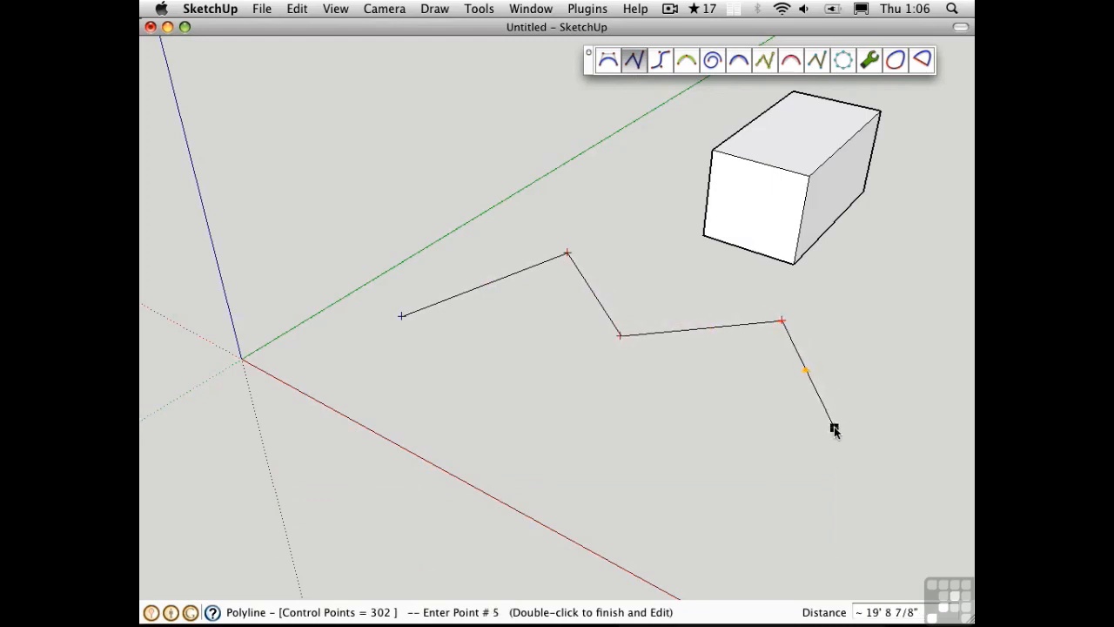
{"action": "left_click", "coordinate": [832, 429]}
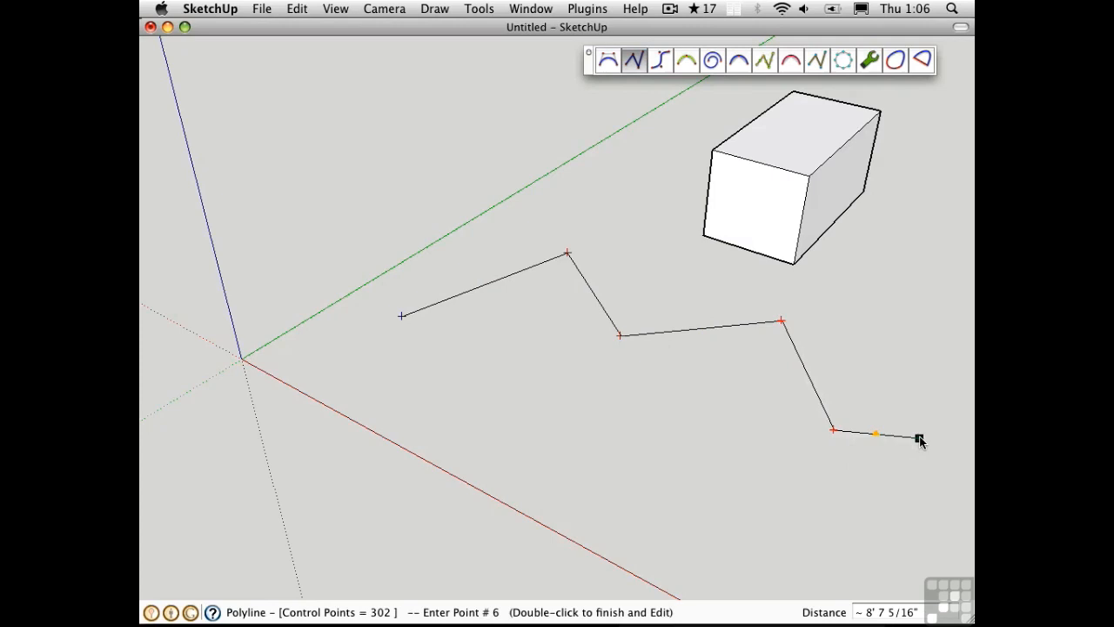
{"action": "double_click", "coordinate": [918, 438]}
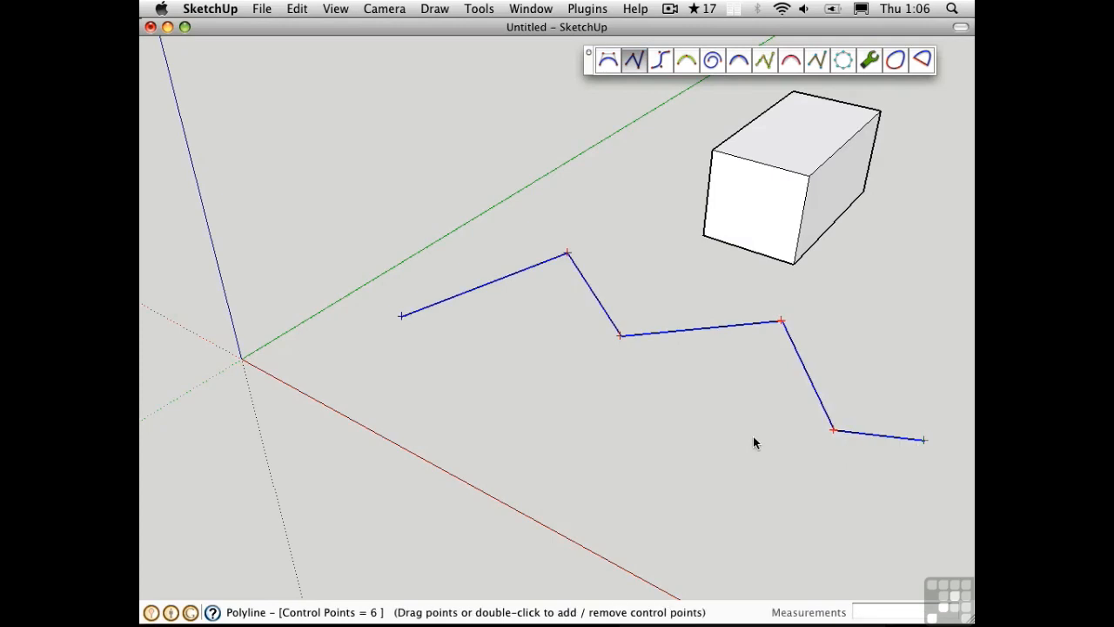
{"action": "mouse_move", "coordinate": [752, 424]}
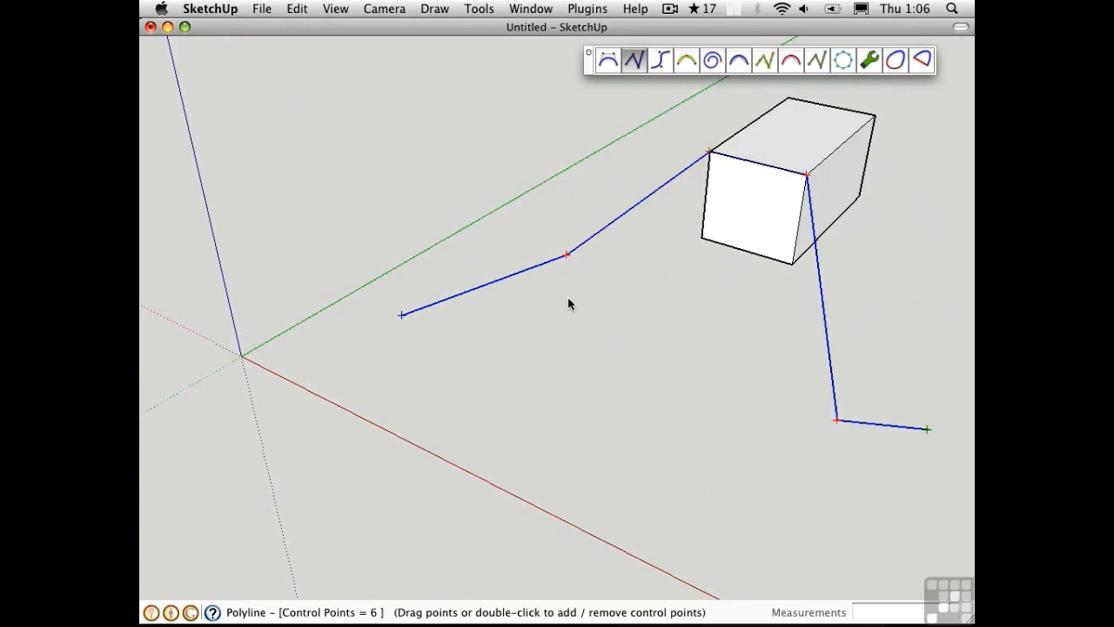
Step: Drag the polyline's second control point toward the green axis, then back down
{"action": "left_click_drag", "start_coordinate": [567, 254], "coordinate": [542, 228]}
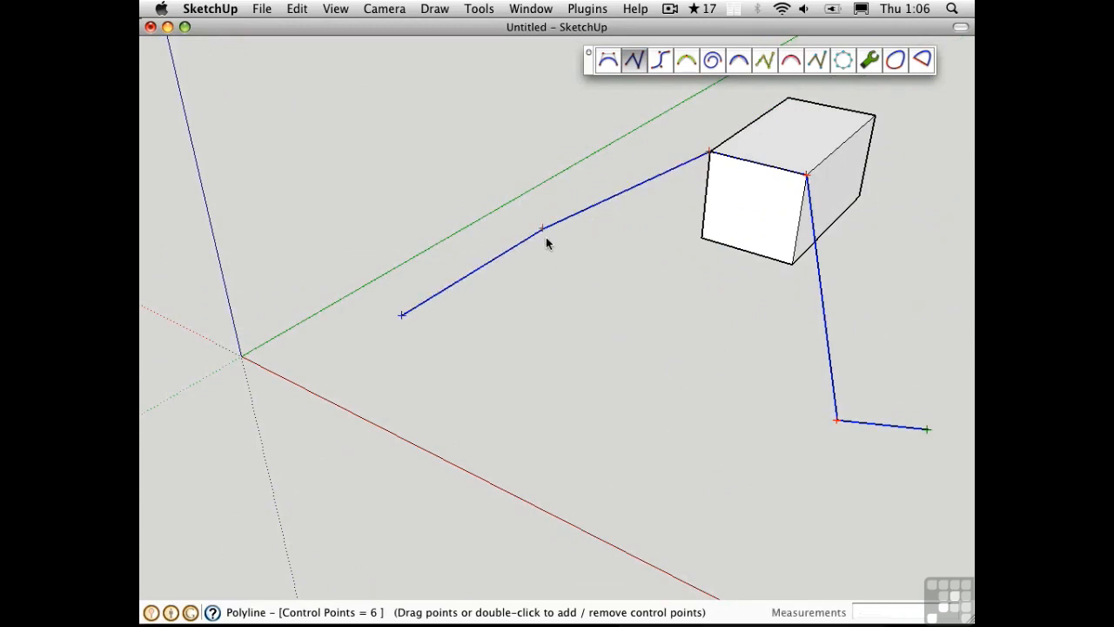
{"action": "left_click_drag", "start_coordinate": [542, 229], "coordinate": [572, 266]}
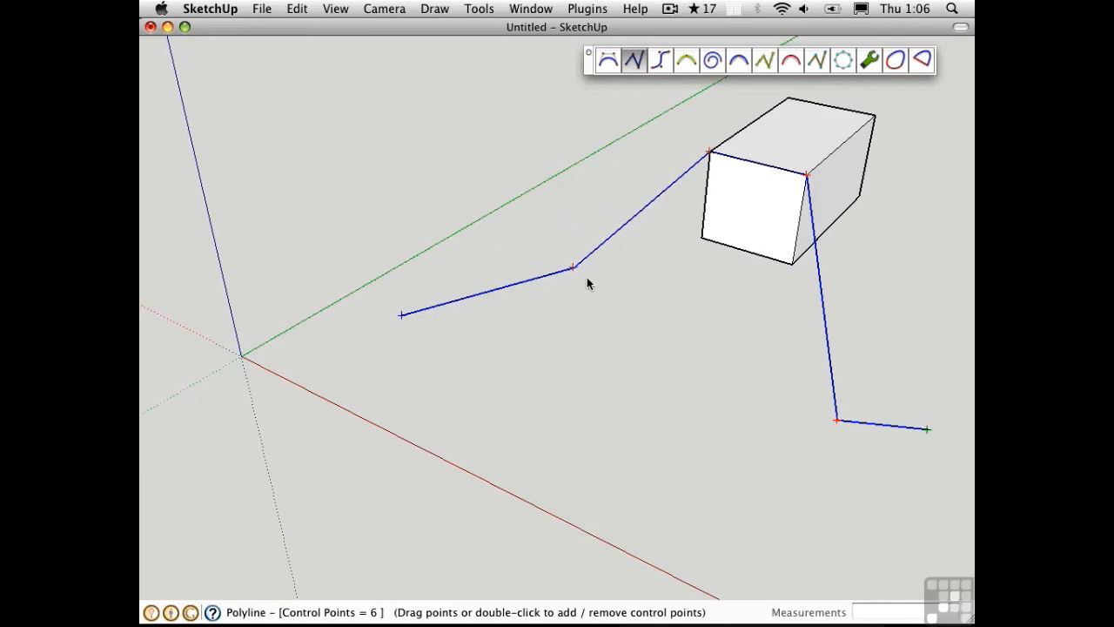
{"action": "mouse_move", "coordinate": [616, 353]}
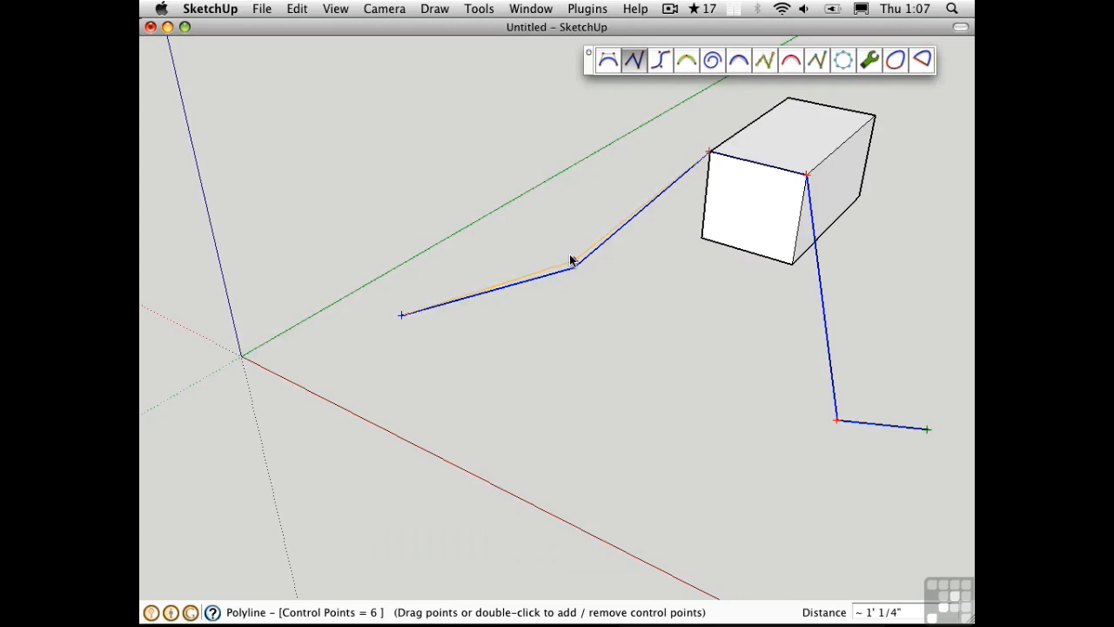
Step: Orbit the view and lift the second control point above the ground, locking its axis
{"action": "left_click_drag", "start_coordinate": [575, 265], "coordinate": [575, 115]}
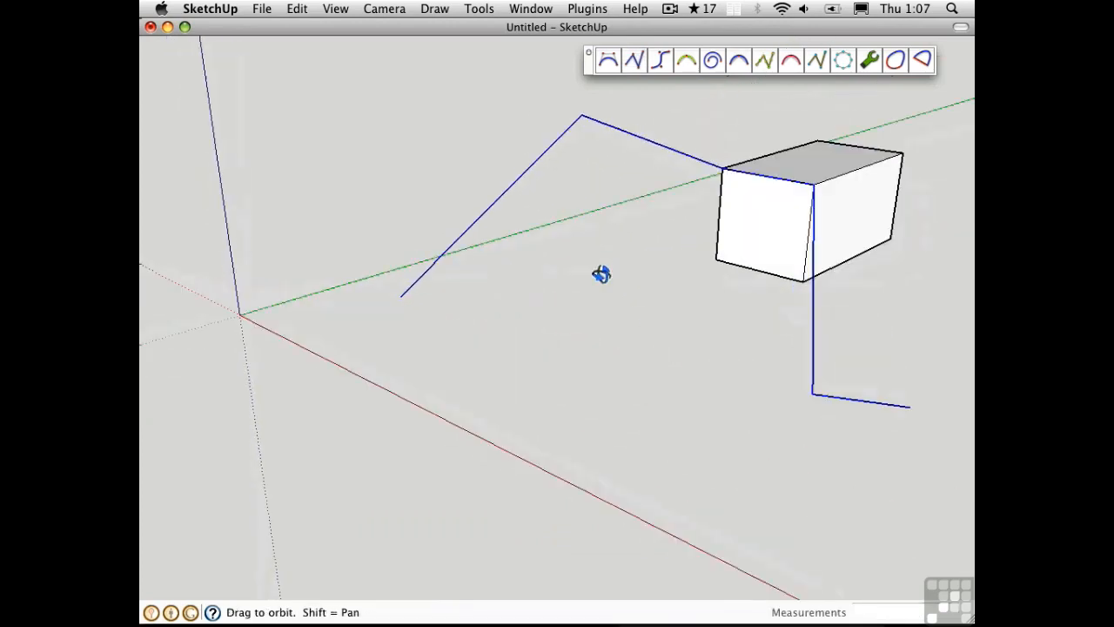
{"action": "left_click", "coordinate": [634, 59]}
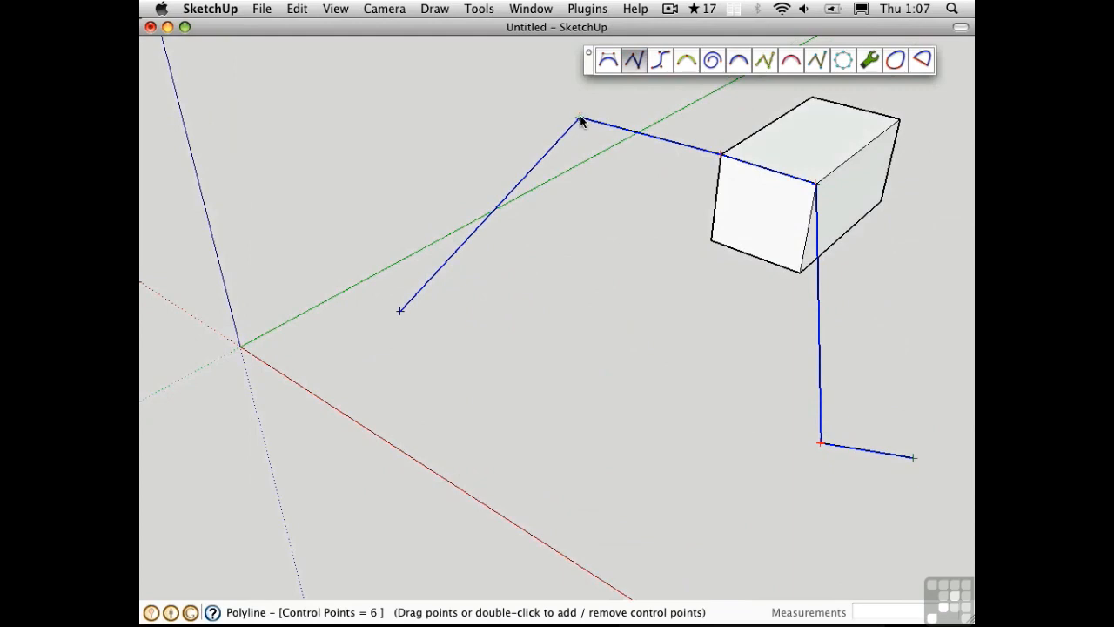
{"action": "left_click_drag", "start_coordinate": [581, 120], "coordinate": [498, 157]}
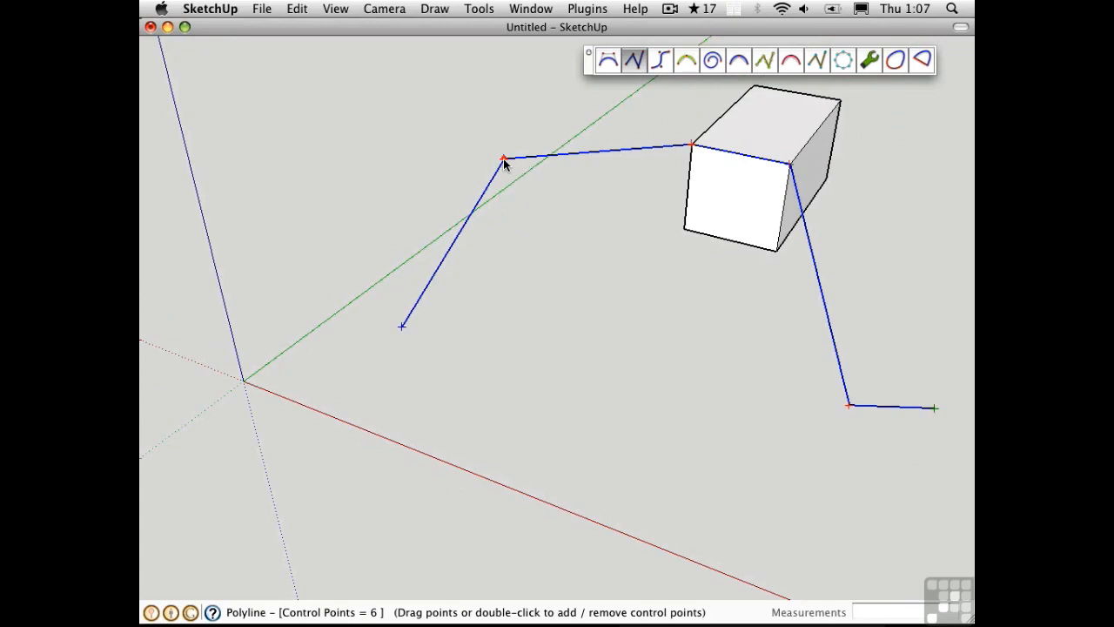
{"action": "left_click_drag", "start_coordinate": [503, 159], "coordinate": [599, 180]}
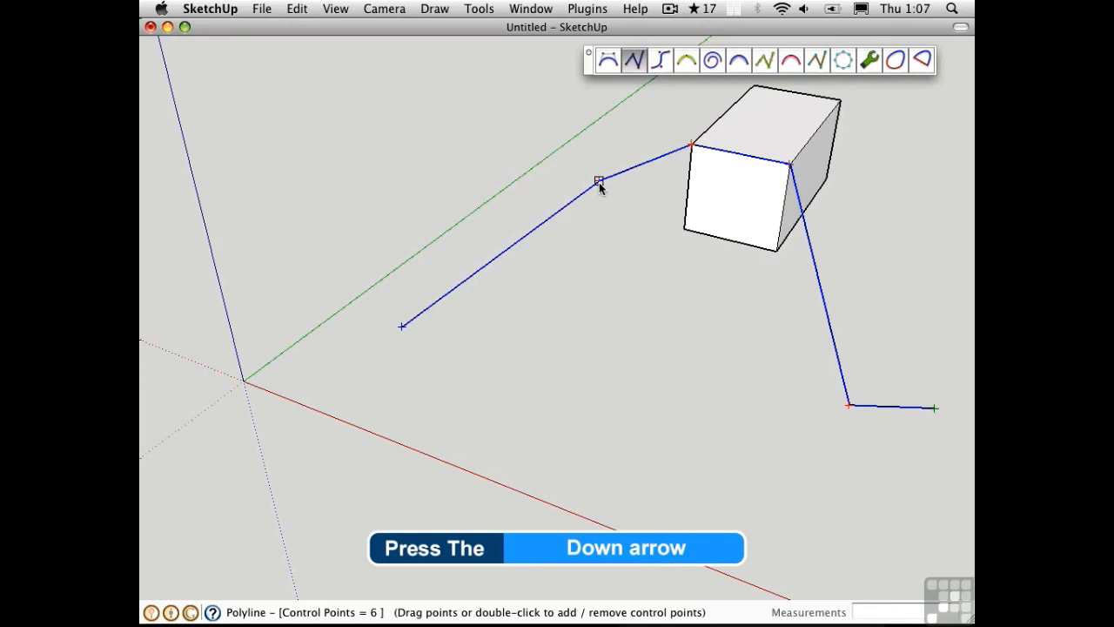
{"action": "key", "text": "Down"}
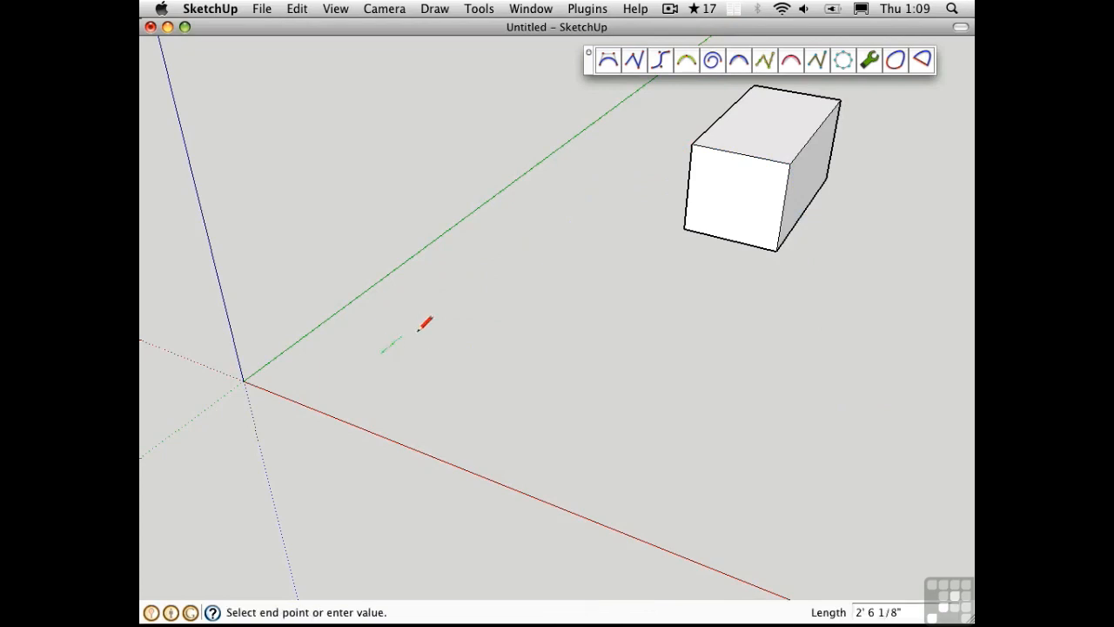
{"action": "mouse_move", "coordinate": [516, 241]}
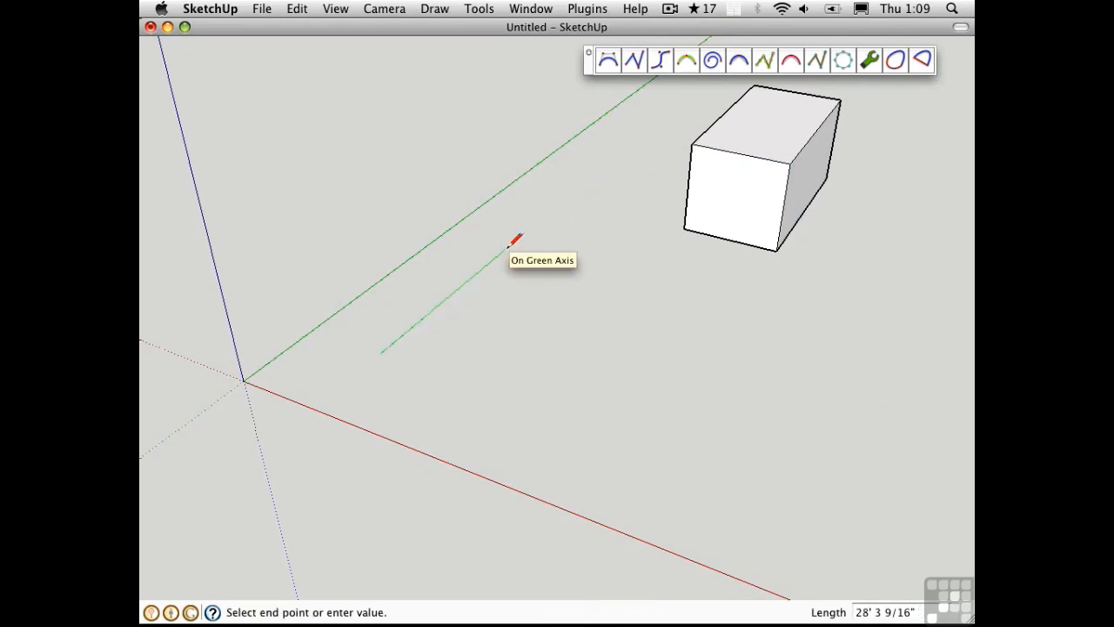
{"action": "mouse_move", "coordinate": [513, 238]}
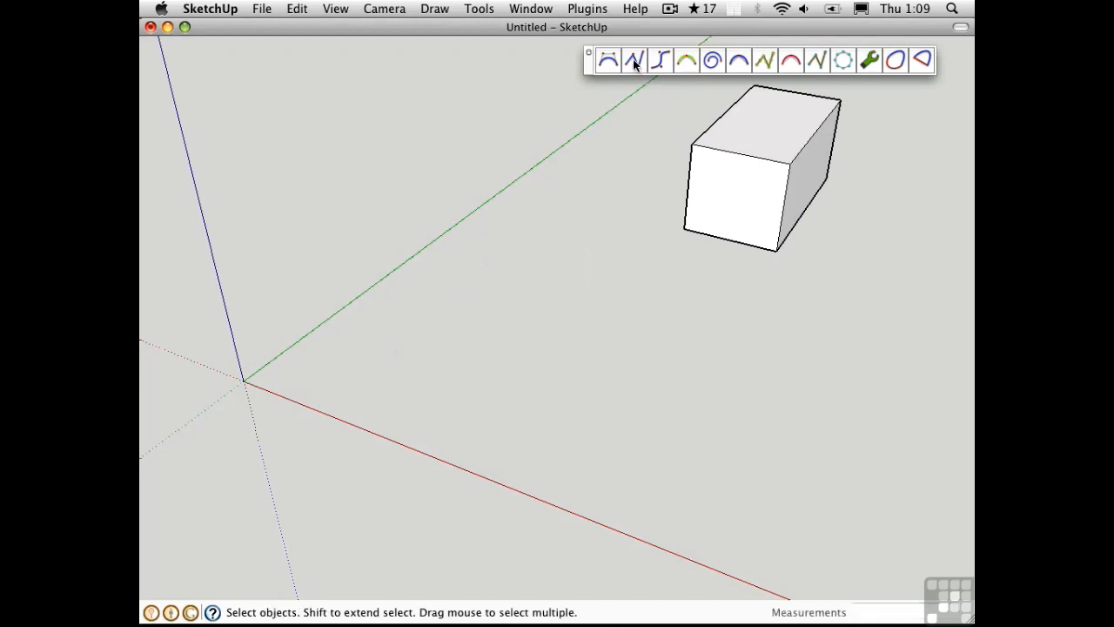
Step: Start a new polyline with legs along the green and red axes
{"action": "left_click", "coordinate": [633, 59]}
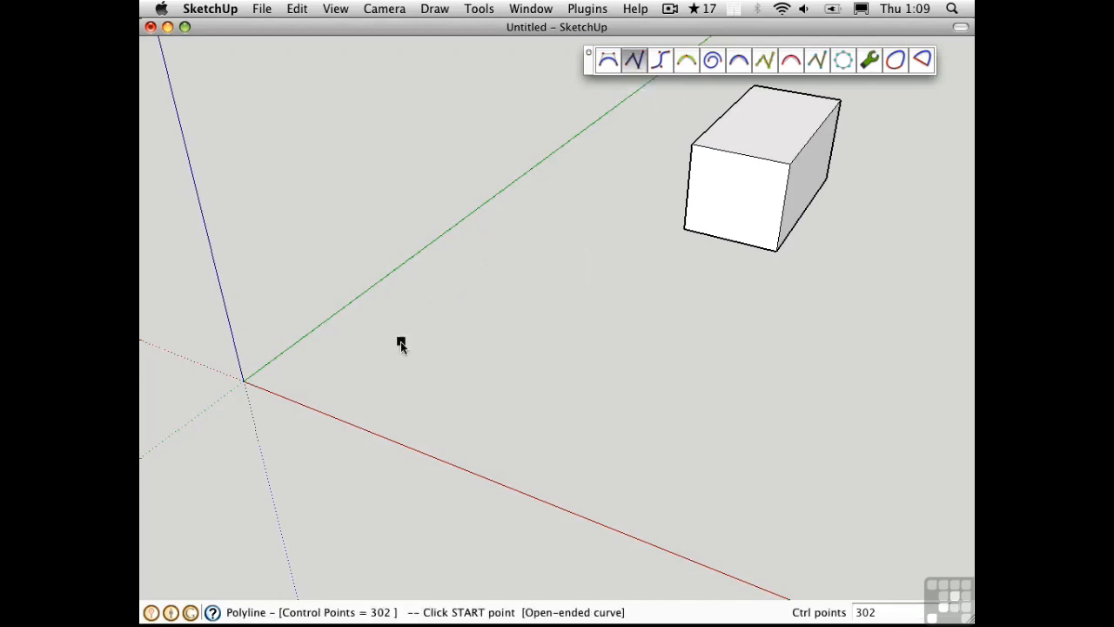
{"action": "left_click", "coordinate": [393, 347]}
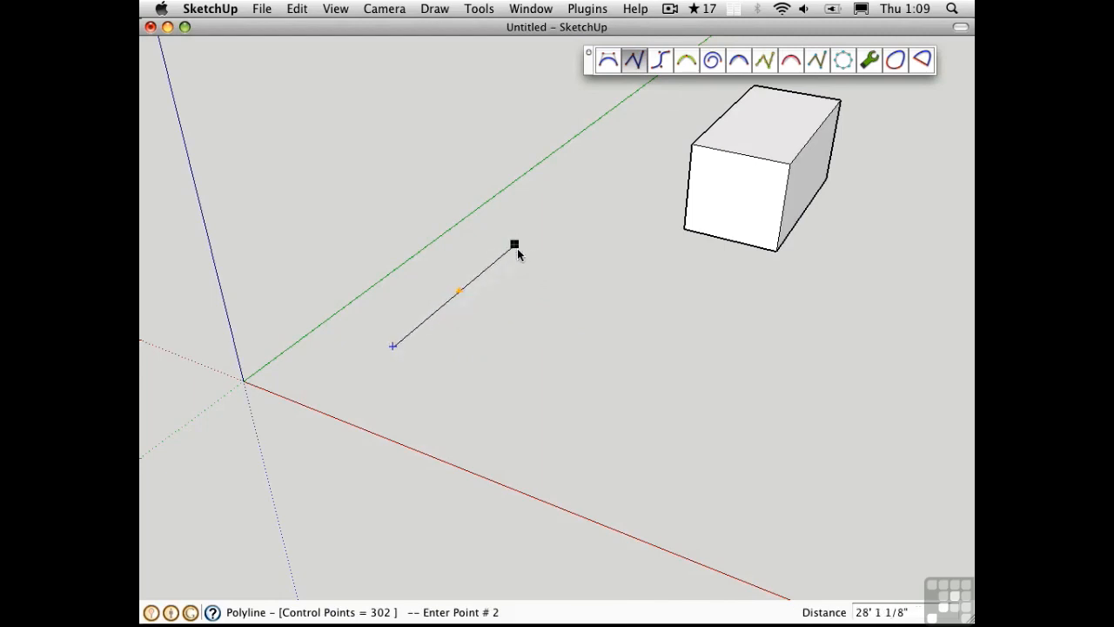
{"action": "mouse_move", "coordinate": [501, 233]}
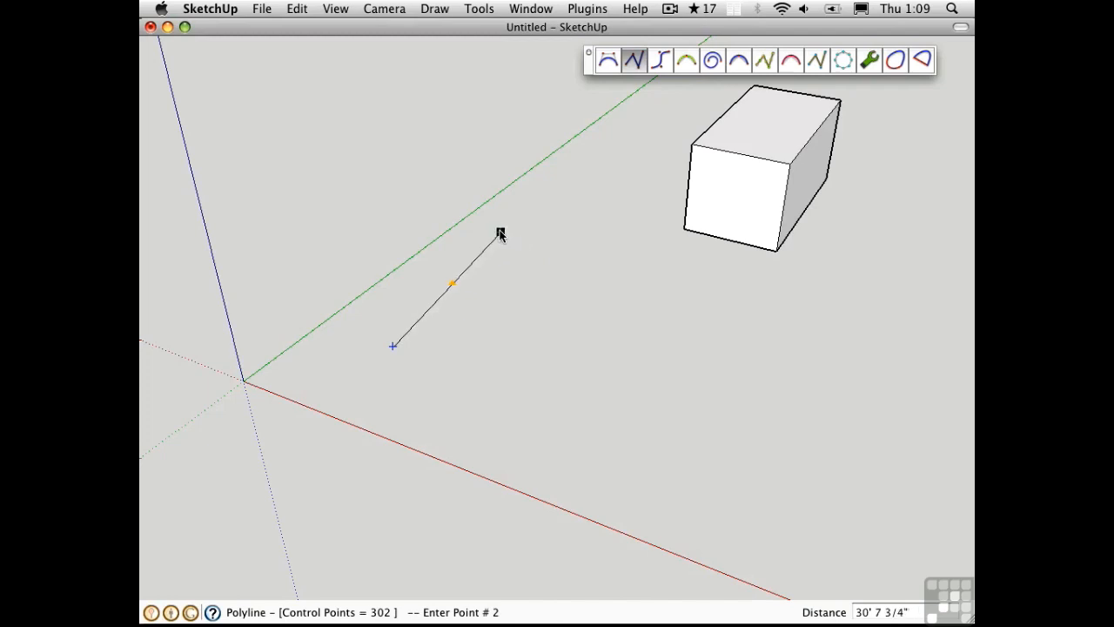
{"action": "mouse_move", "coordinate": [516, 244]}
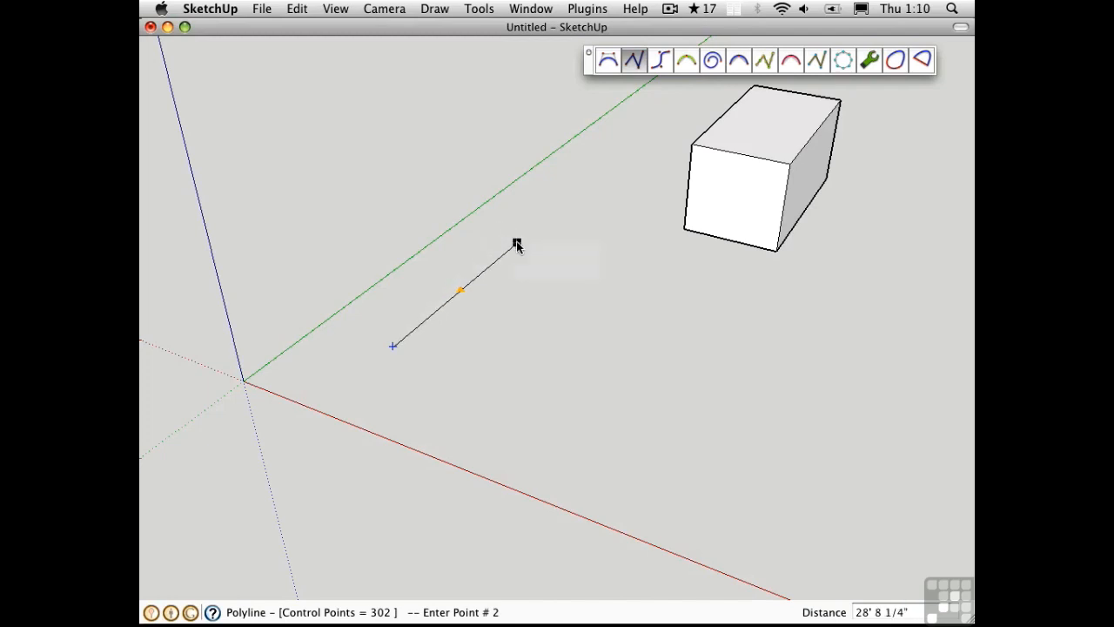
{"action": "mouse_move", "coordinate": [516, 242]}
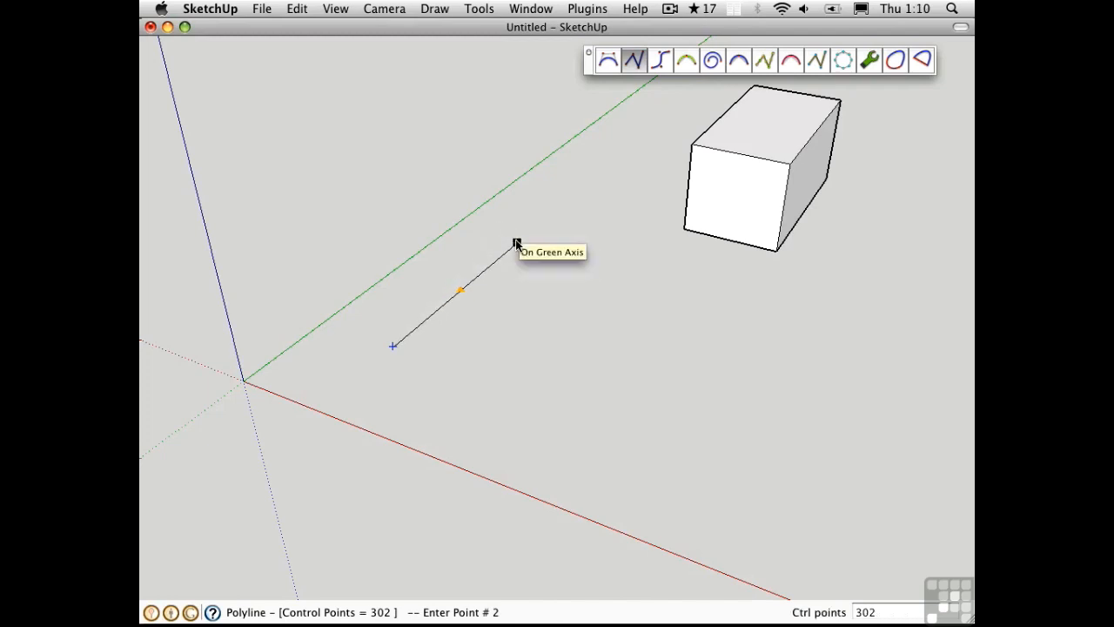
{"action": "left_click", "coordinate": [515, 243]}
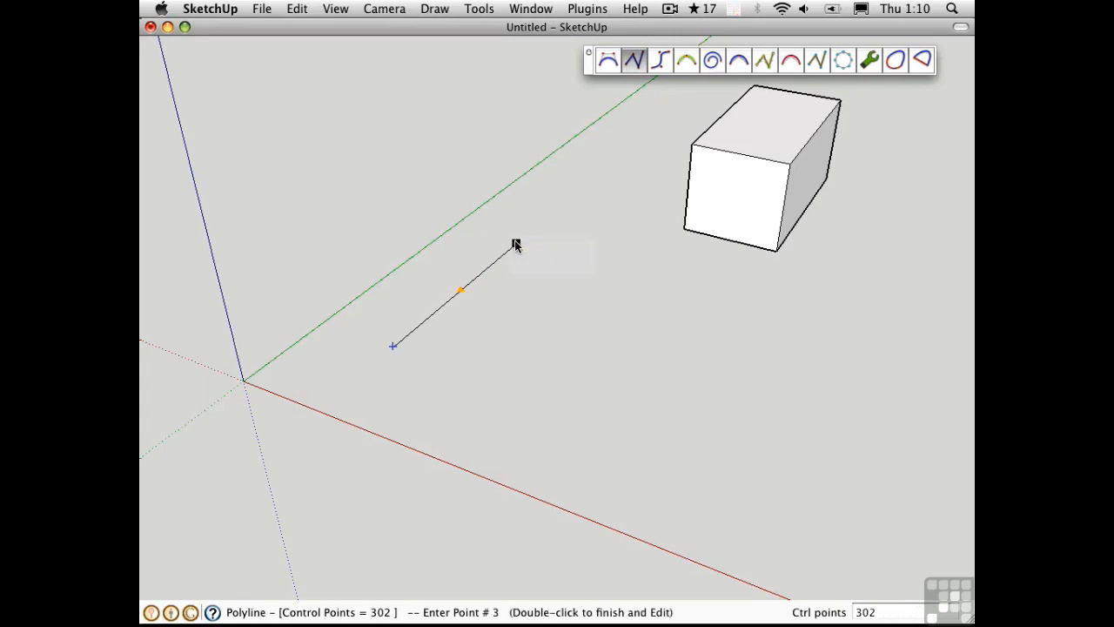
{"action": "mouse_move", "coordinate": [701, 292]}
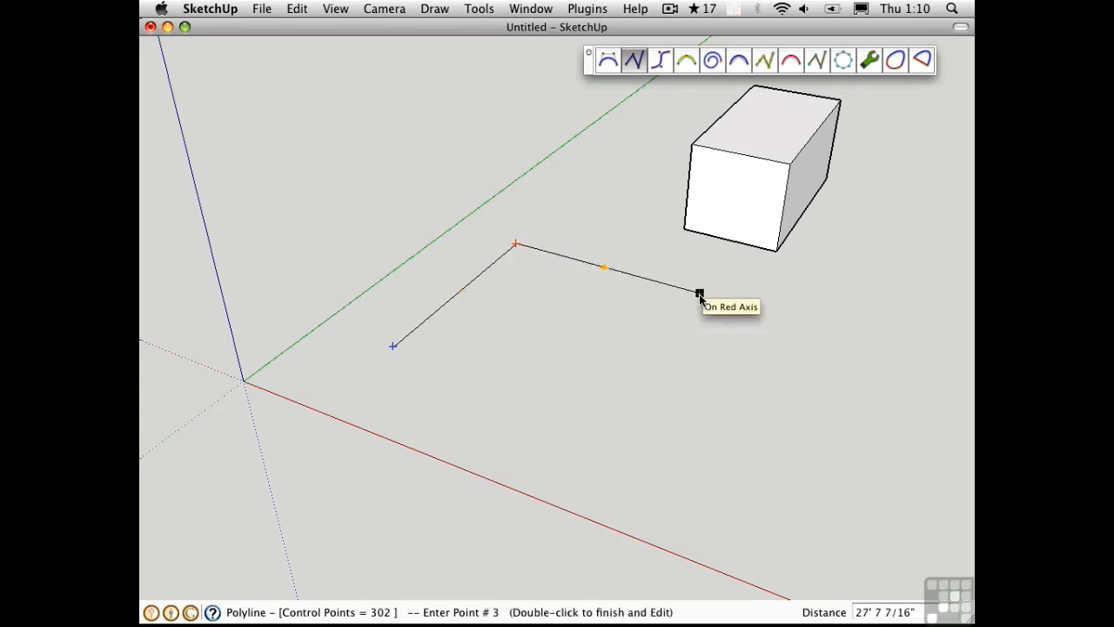
{"action": "left_click", "coordinate": [700, 293]}
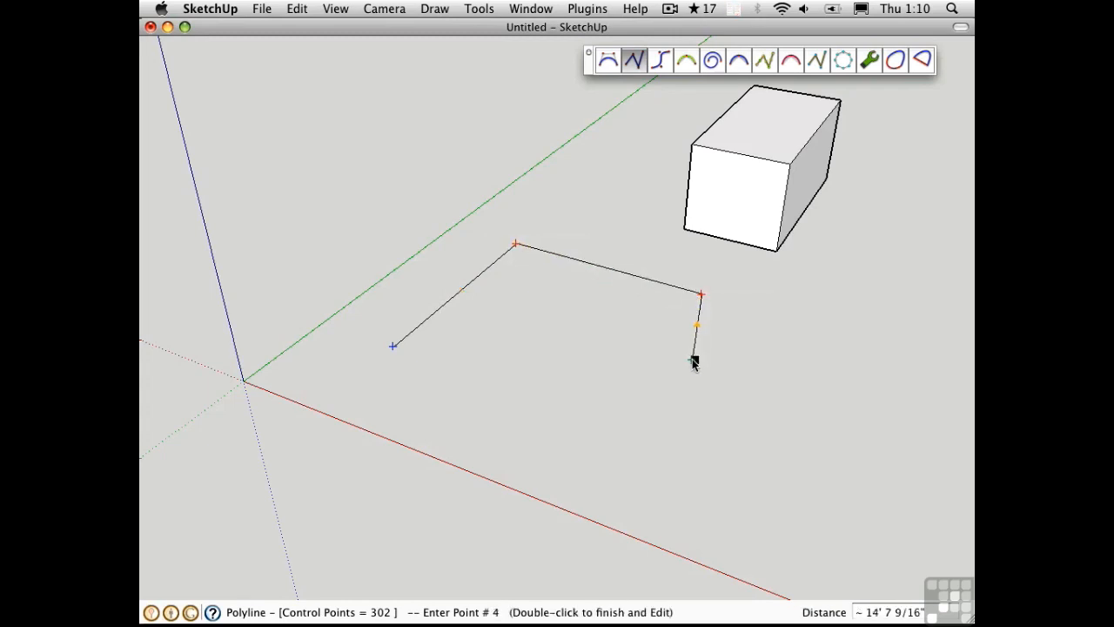
{"action": "mouse_move", "coordinate": [771, 302]}
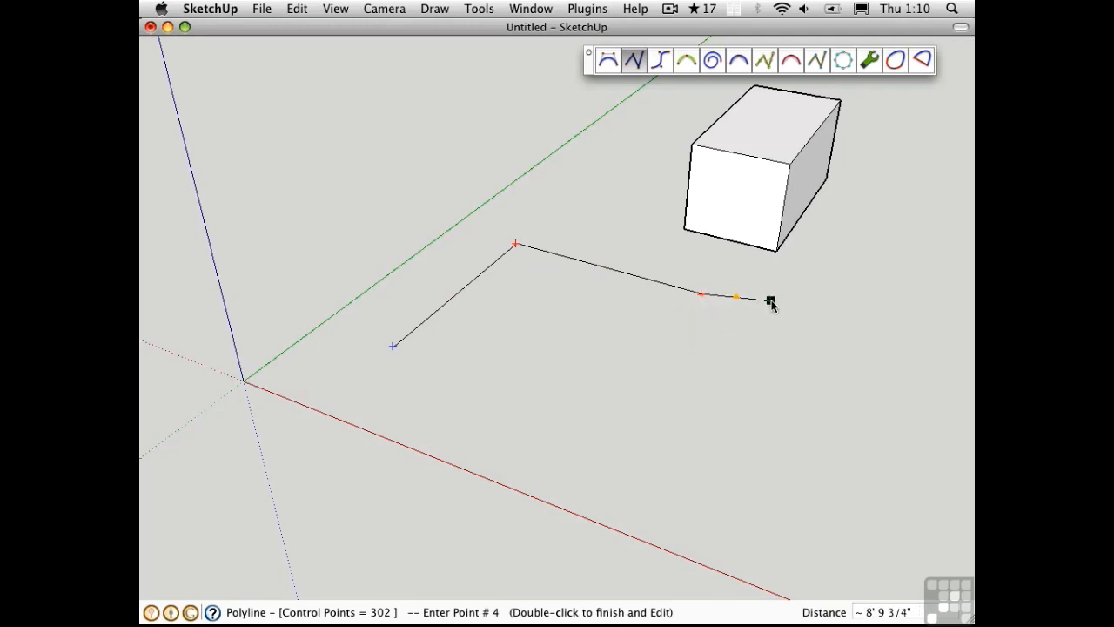
{"action": "mouse_move", "coordinate": [707, 299]}
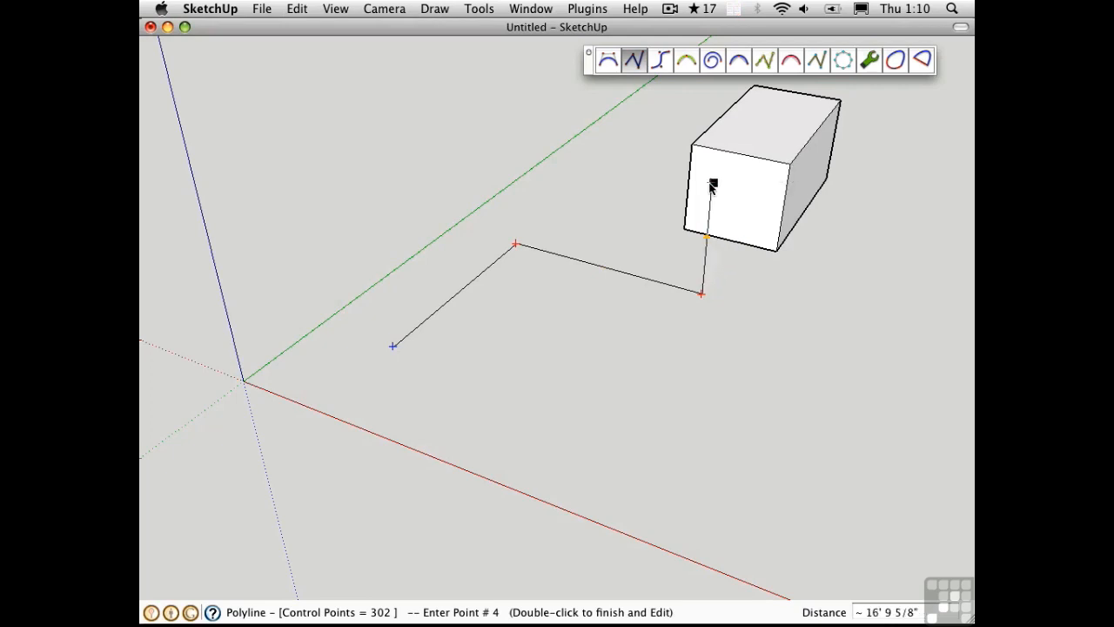
{"action": "mouse_move", "coordinate": [788, 167]}
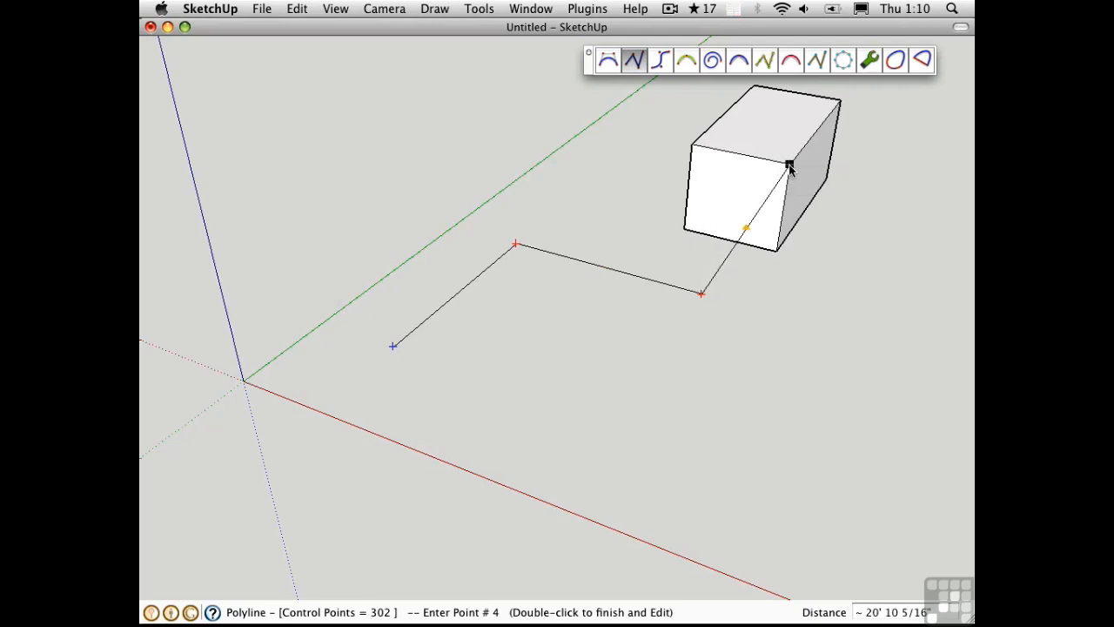
{"action": "mouse_move", "coordinate": [701, 274]}
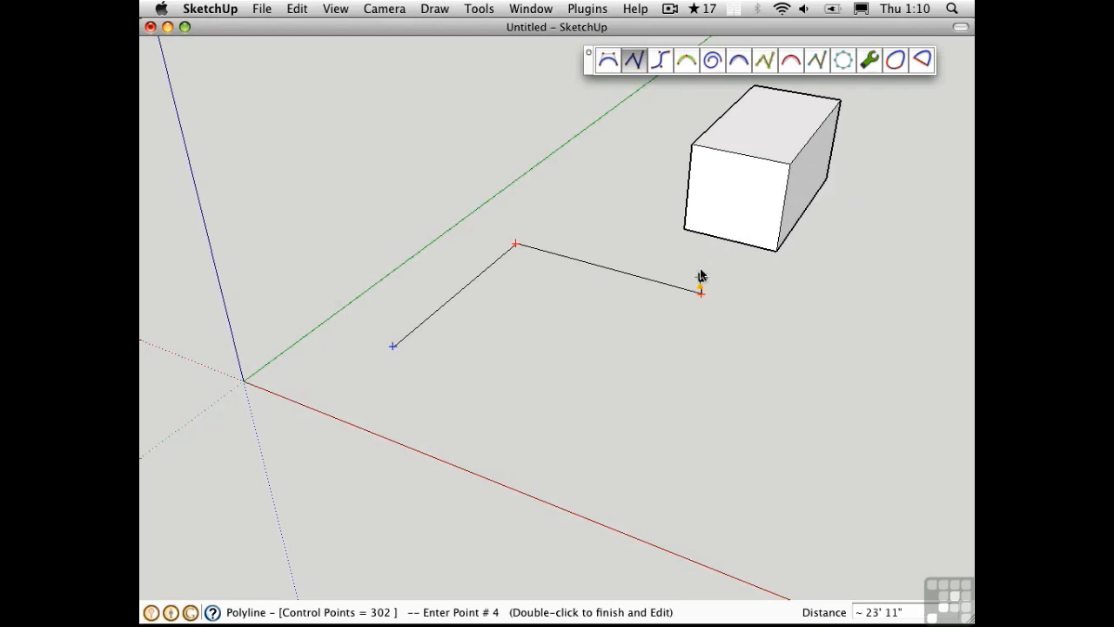